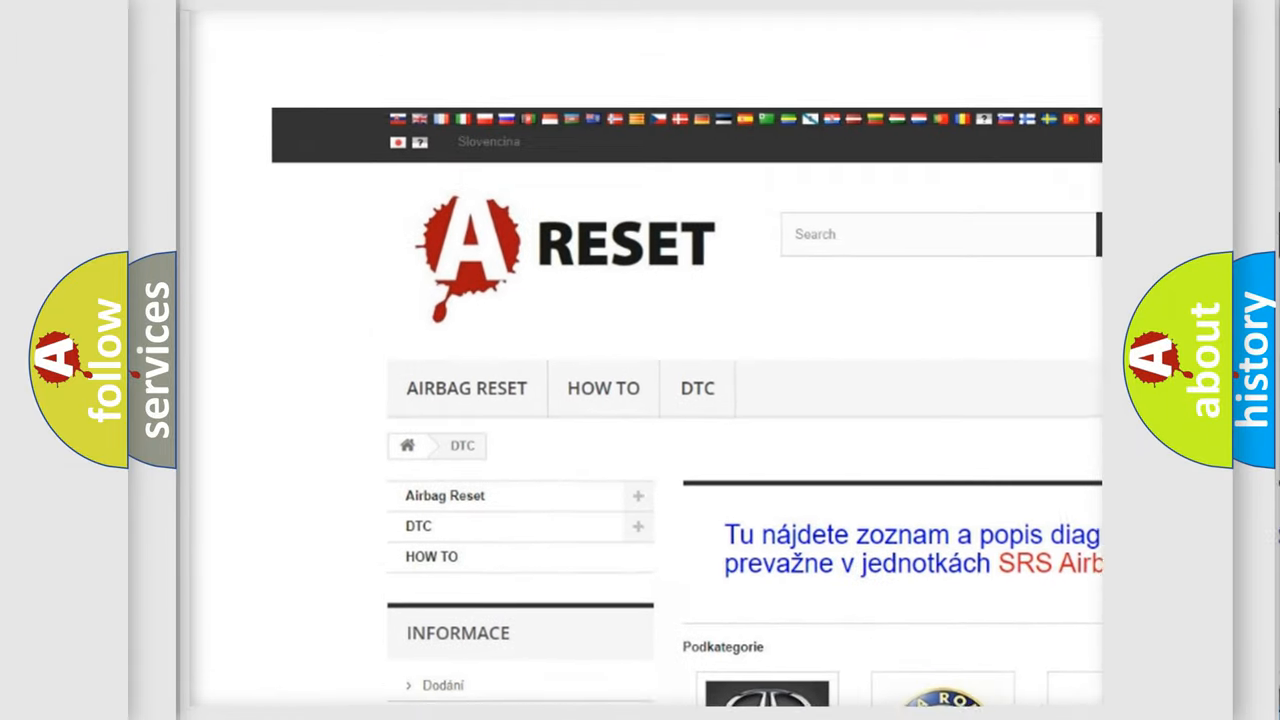
- Open the CHEVROLET DTC tile and browse its list of B-series diagnostic codes
scroll("up", 3)
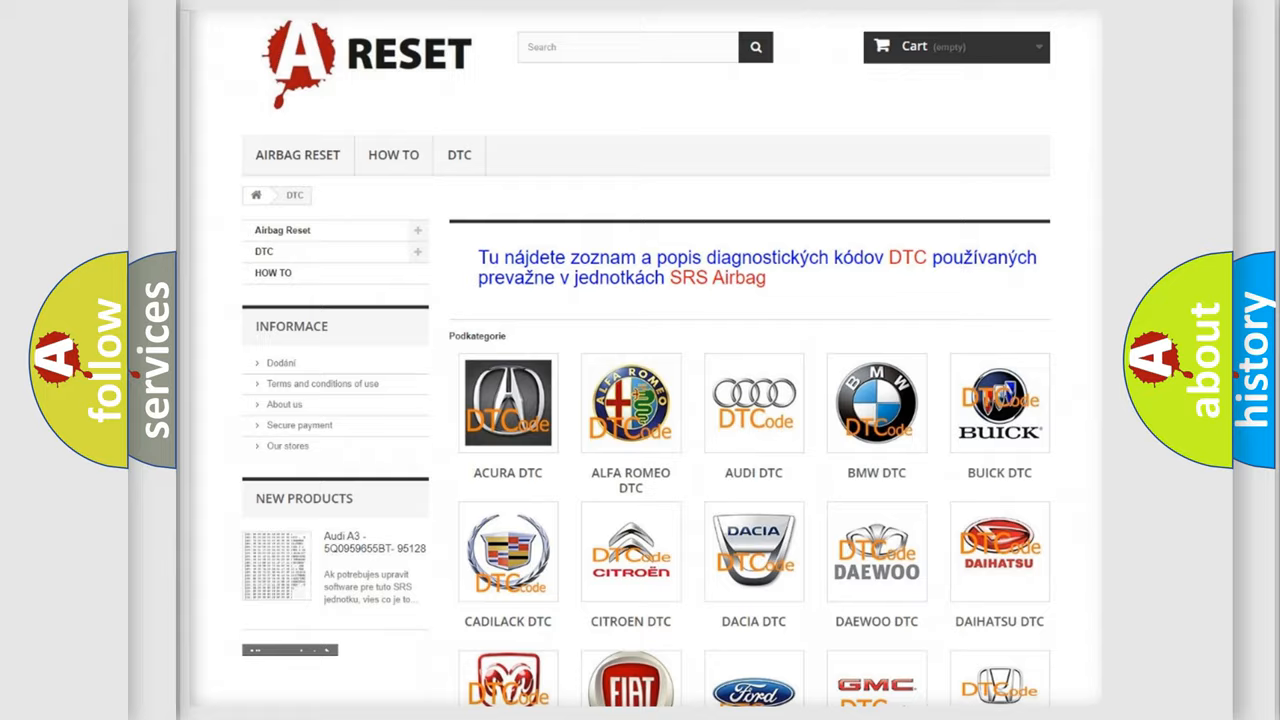
scroll("down", 3)
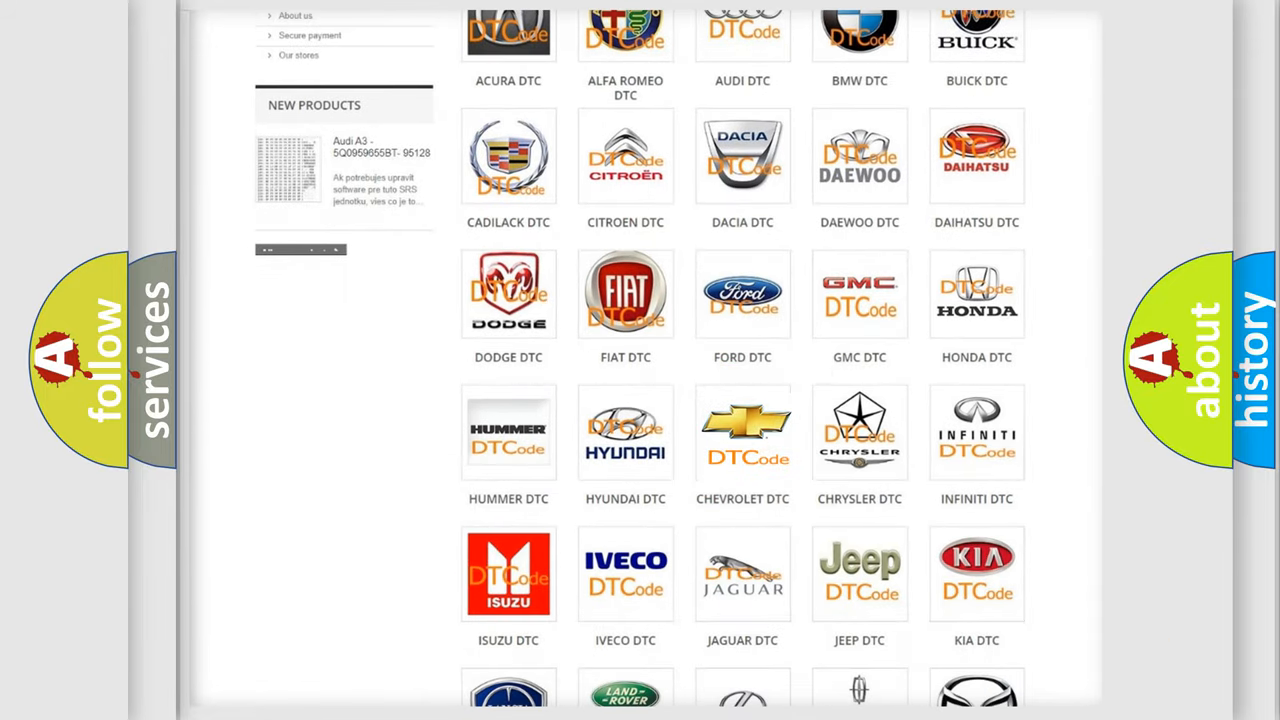
left_click(742, 432)
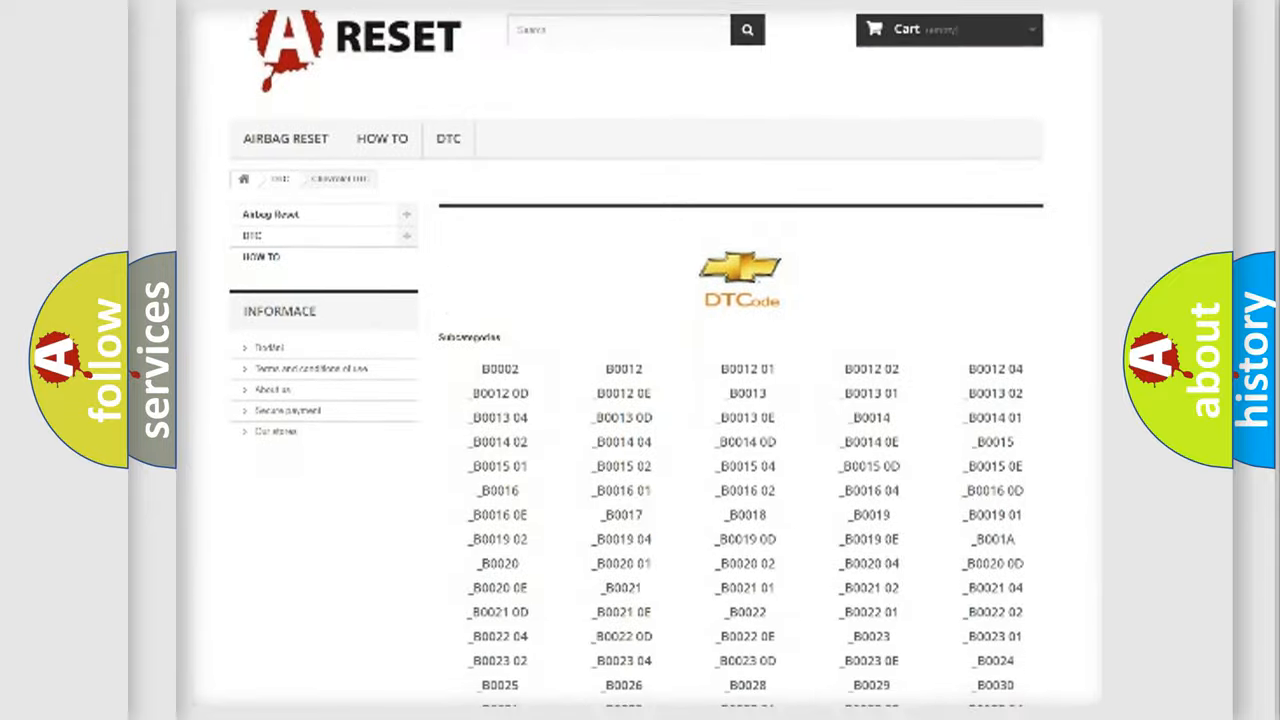
scroll("down", 3)
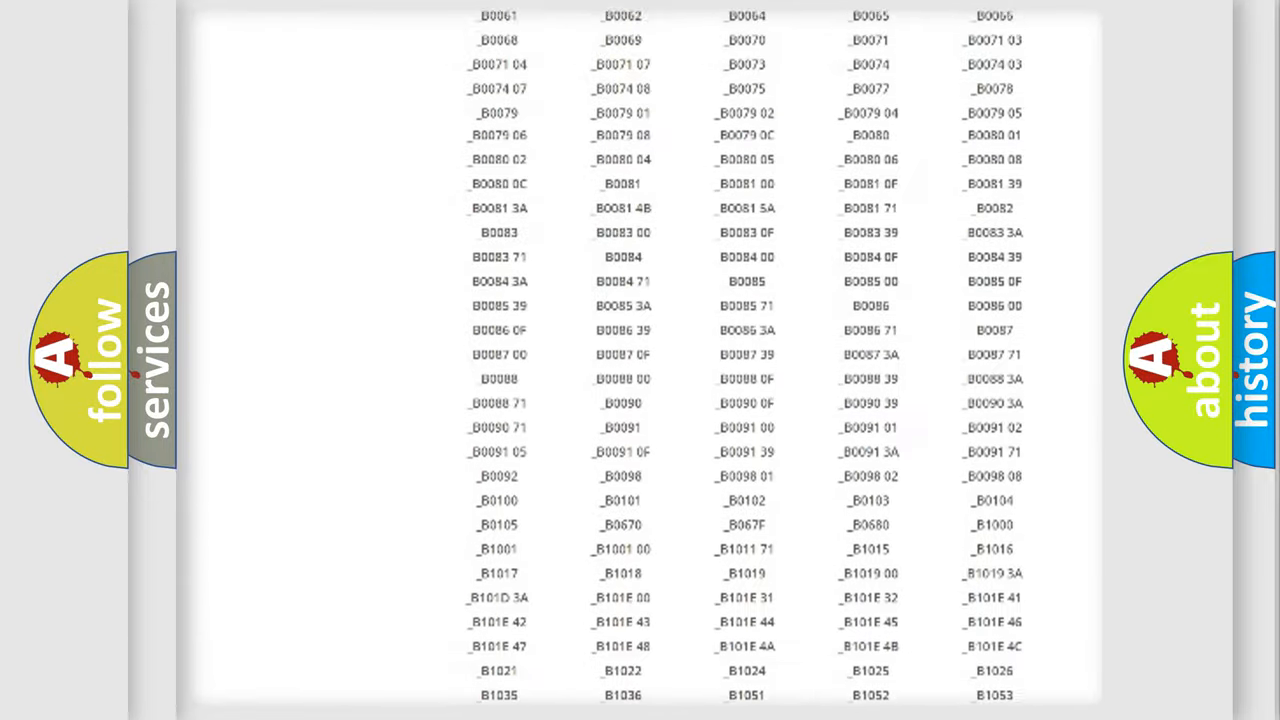
scroll("up", 3)
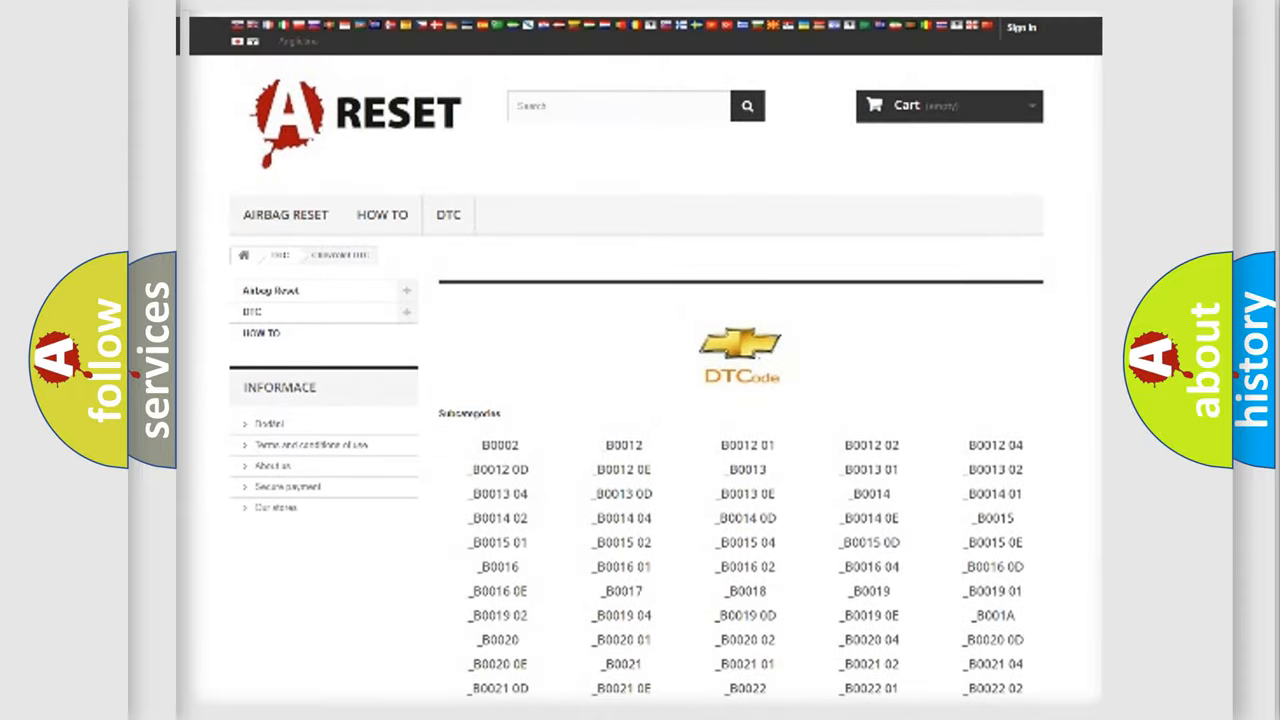